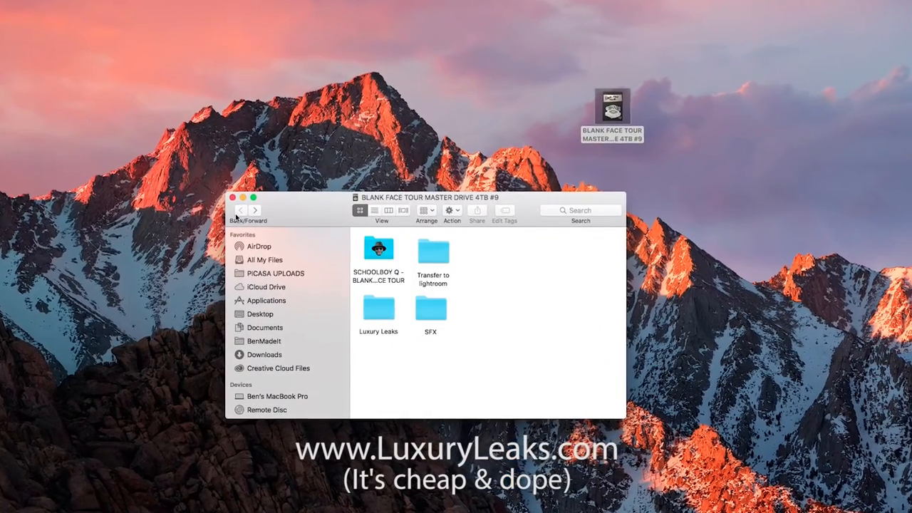
Enter the SCHOOLBOY Q - BLANK FACE TOUR folder, peek at FOOTAGE / PHOTOS, then land in DOWNLOAD
{"action": "double_click", "coordinate": [430, 311]}
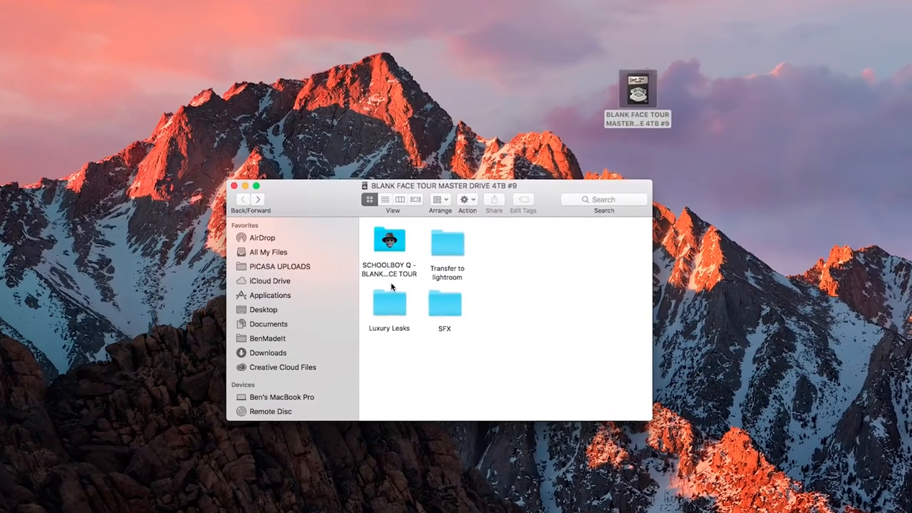
{"action": "double_click", "coordinate": [389, 239]}
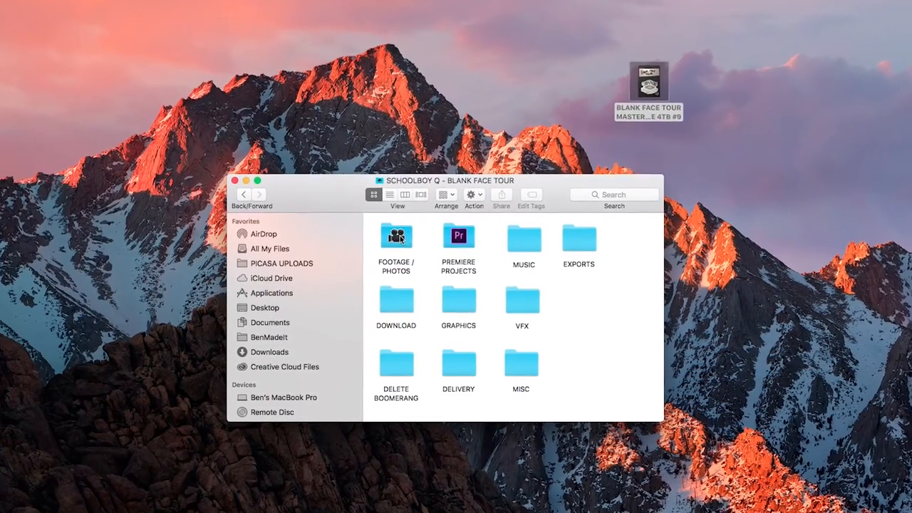
{"action": "double_click", "coordinate": [396, 235]}
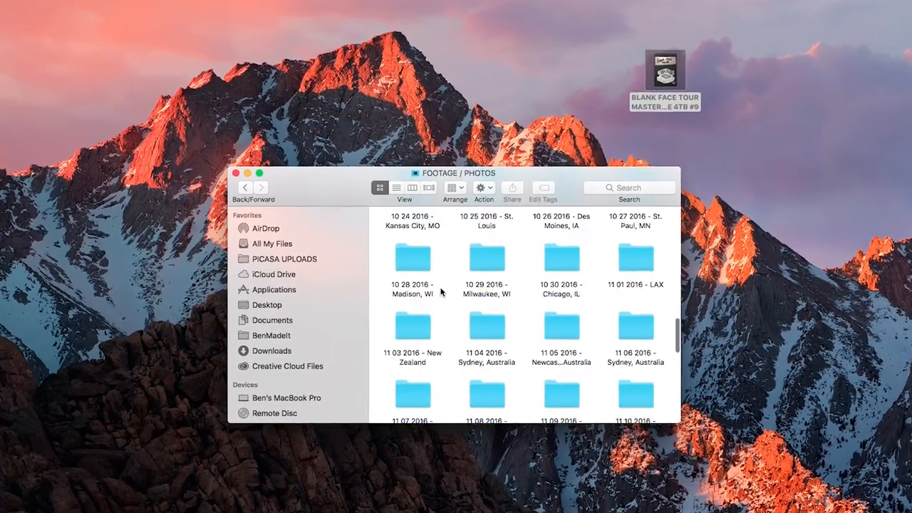
{"action": "left_click", "coordinate": [245, 187]}
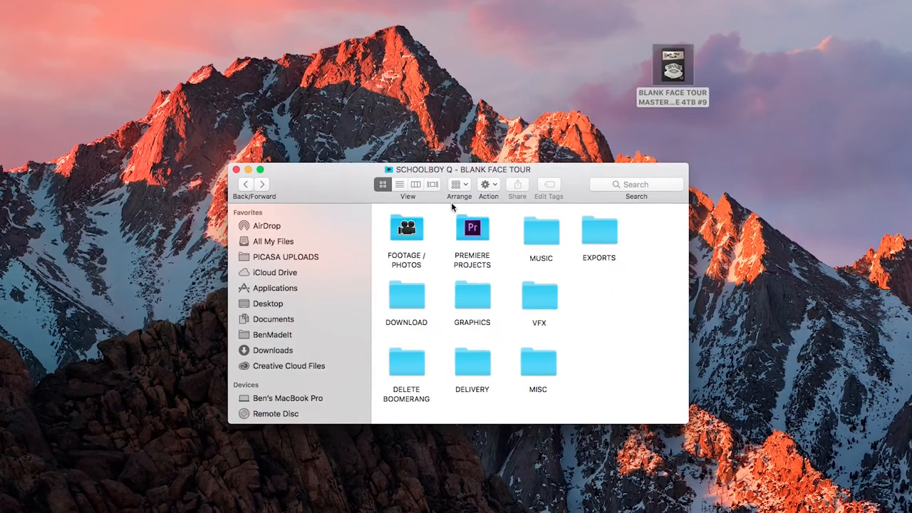
{"action": "double_click", "coordinate": [404, 298]}
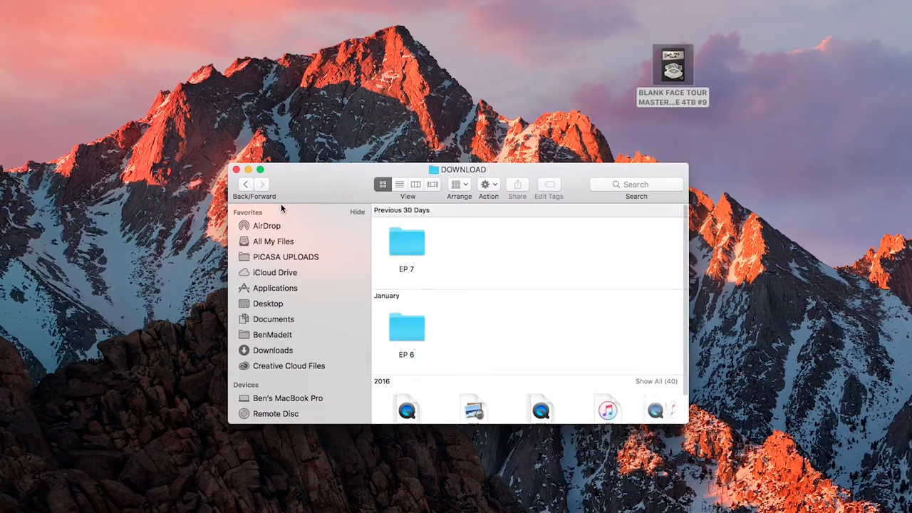